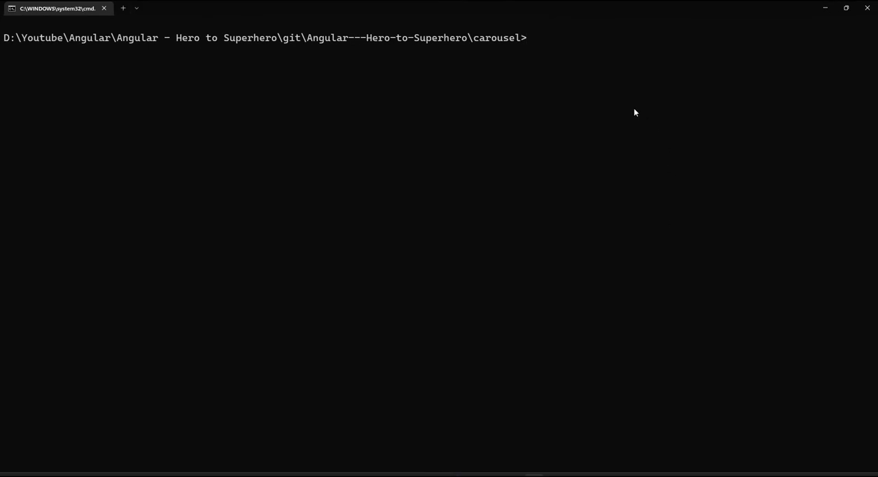
text(ng add @ng-bootstrap/ng-bootstrap)
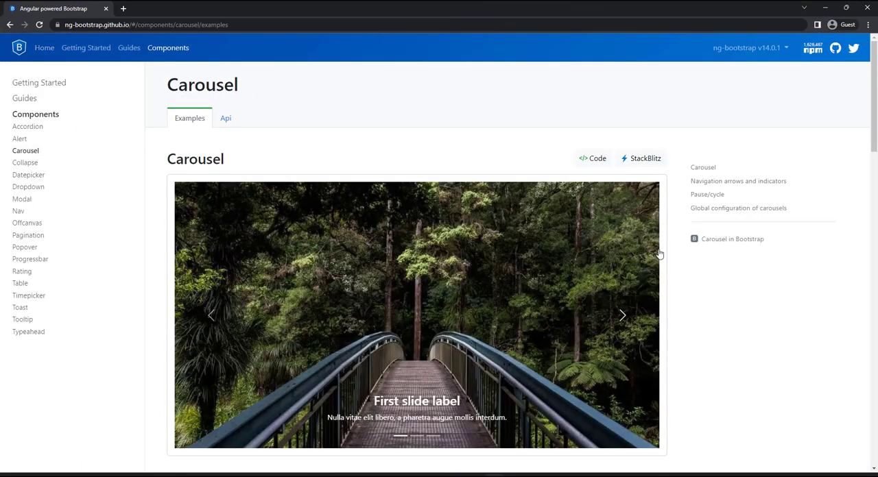
mouse_move(708, 289)
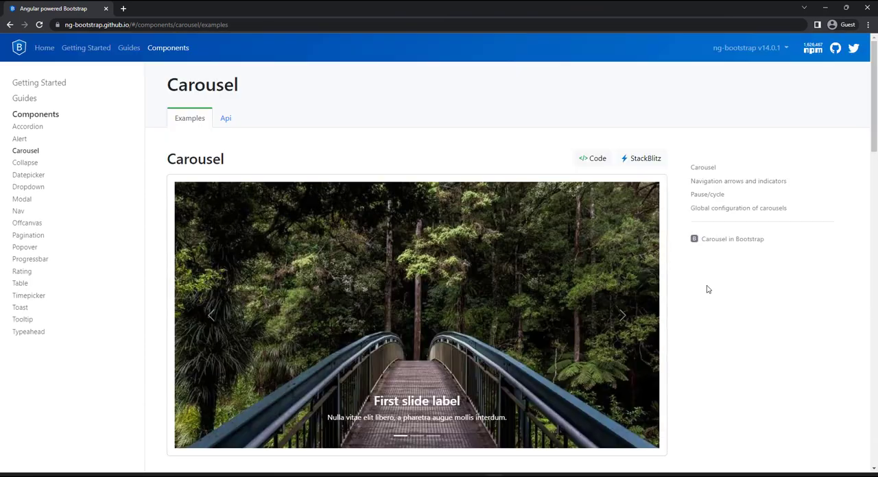
- Open the basic Carousel example from the ng-bootstrap docs in StackBlitz
click(640, 158)
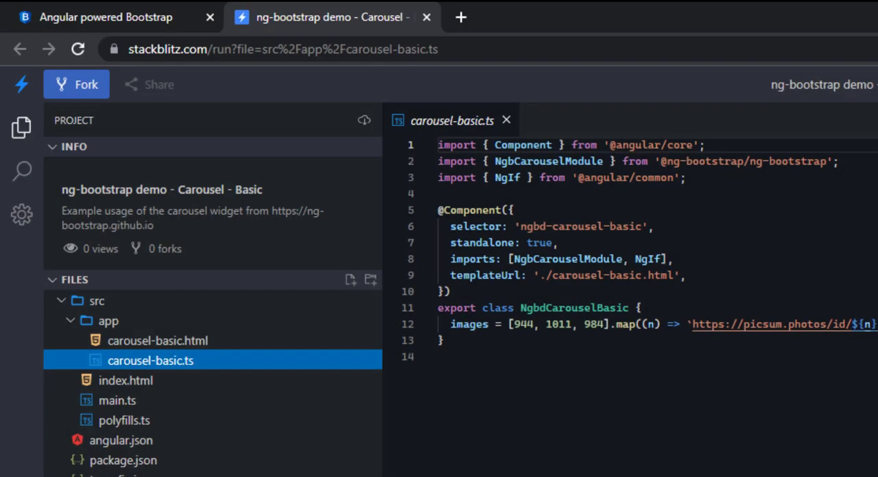
double_click(566, 259)
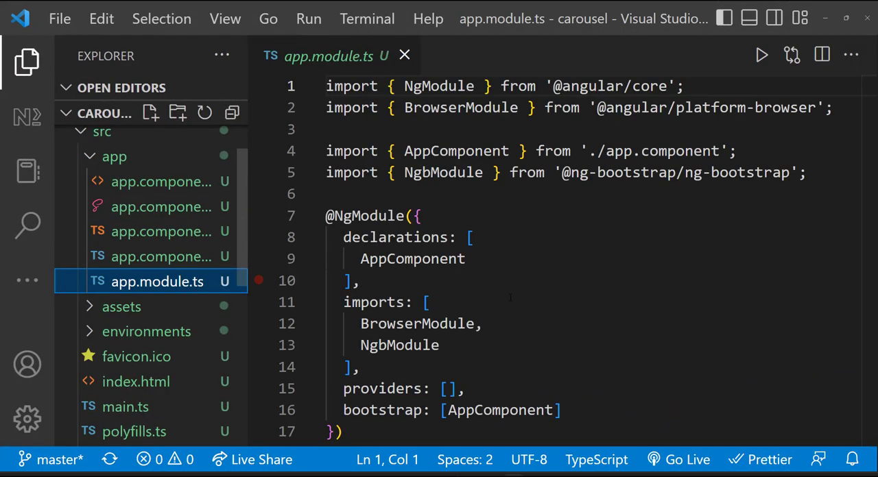
- Add NgbCarouselModule to the imports array in app.module.ts and save
text(NgbCarousel)
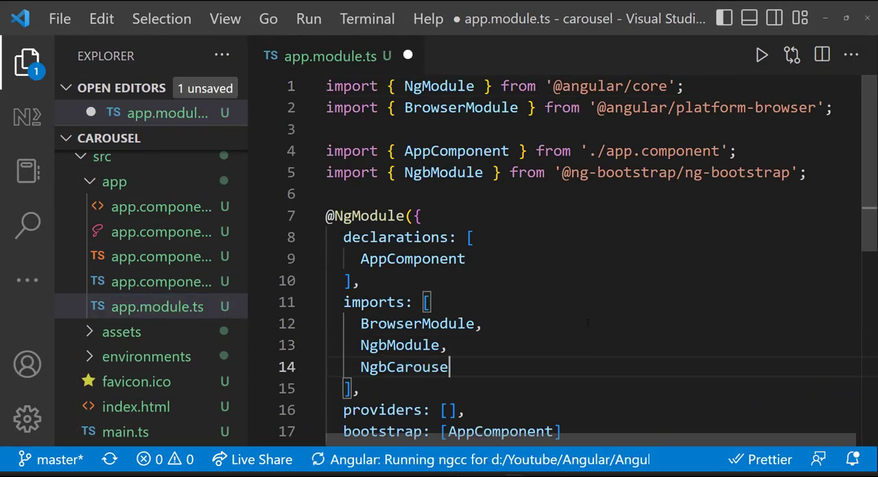
text(Module)
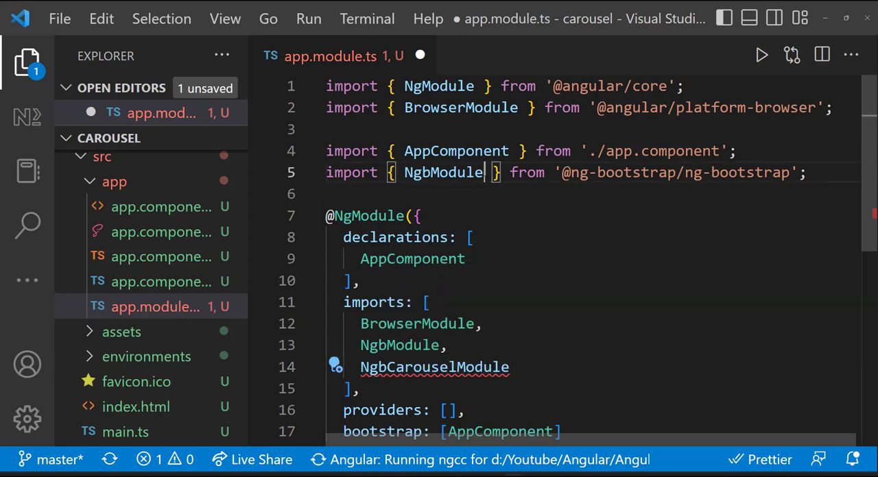
key(ctrl+s)
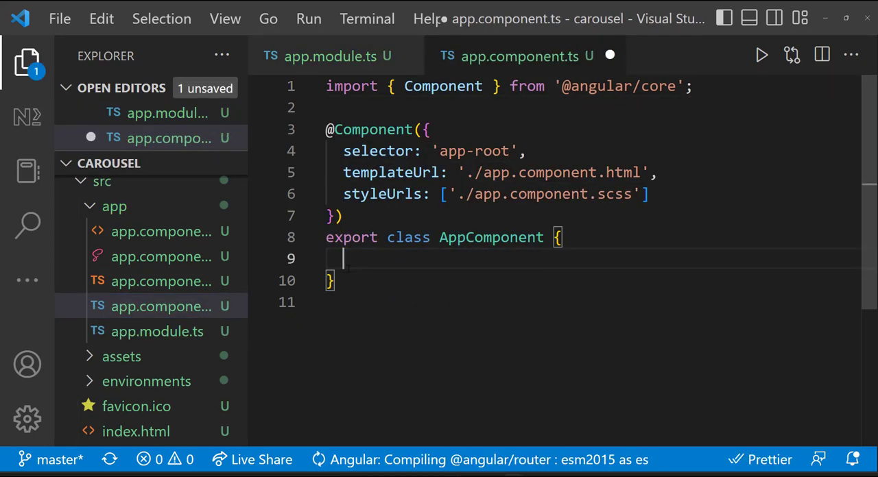
- Add an images array with Mr Cool, Sleeping Beauty and Awesome captions to AppComponent
text(images = [])
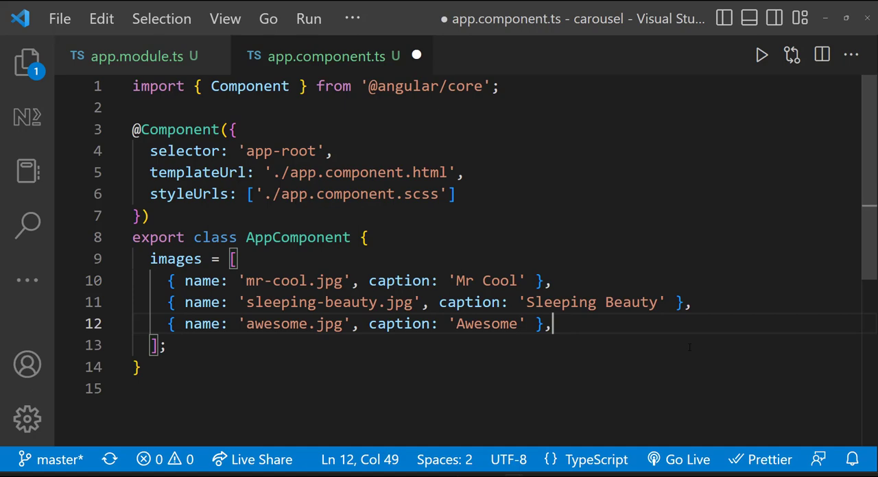
click(28, 63)
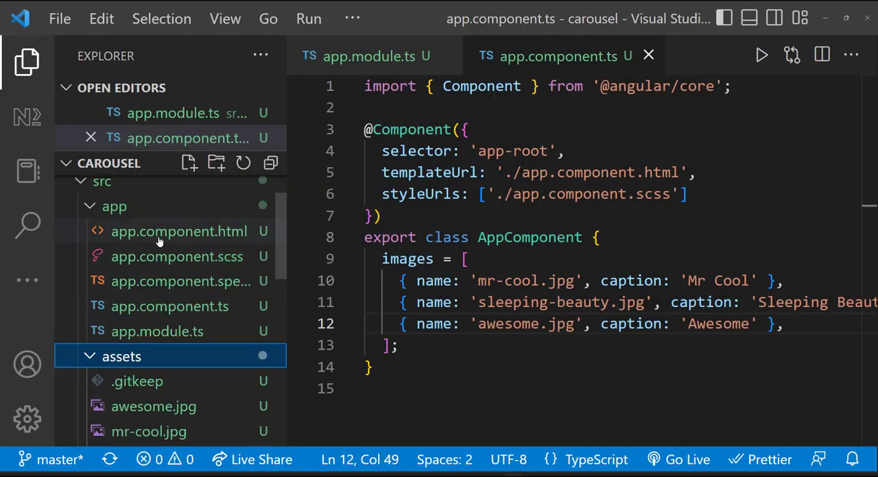
- Rewrite app.component.html as an ngb-carousel looping images, with a carousel-wrapper div per slide
click(179, 231)
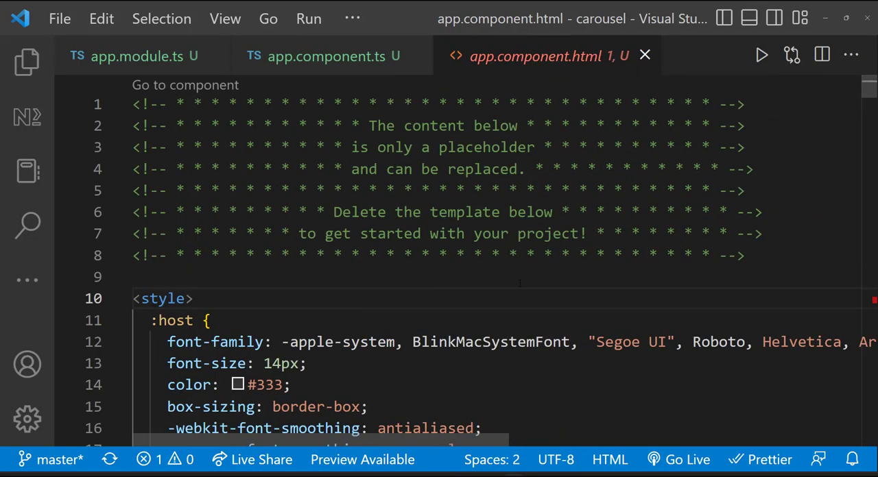
text(<ngb-carousel>)
text(<ng-template></ng-template>)
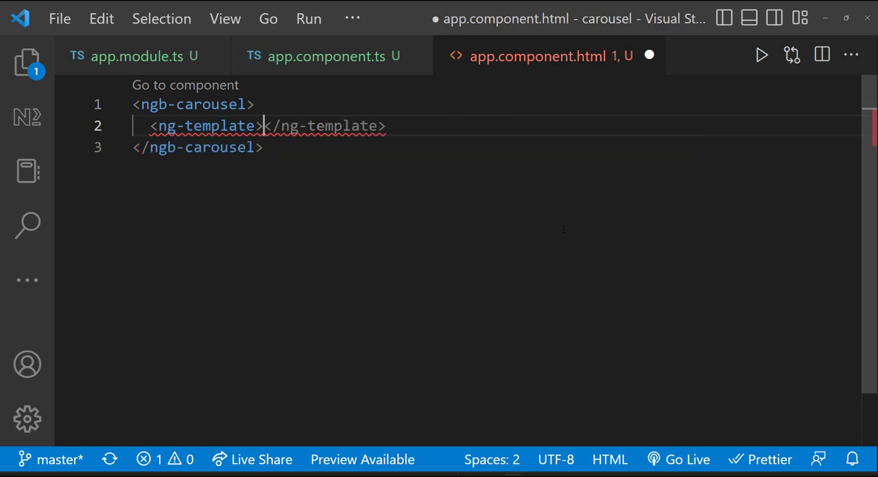
text(*ngFor="let image of images)
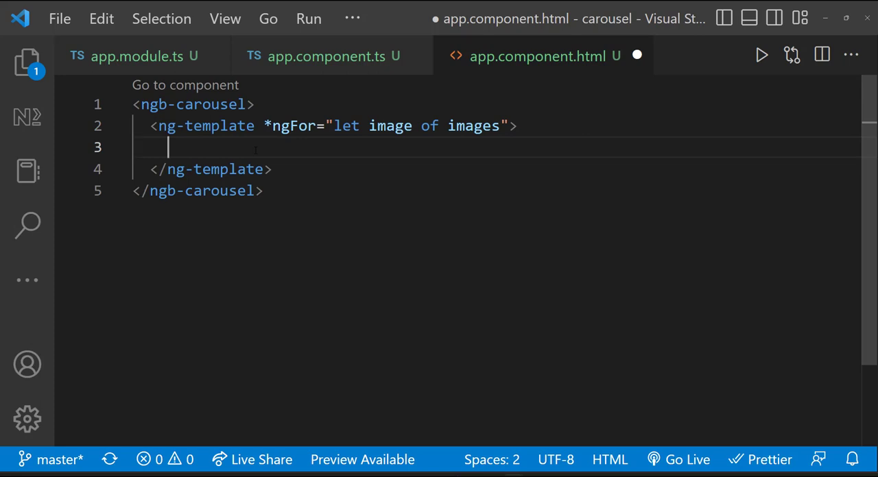
text(<div cl)
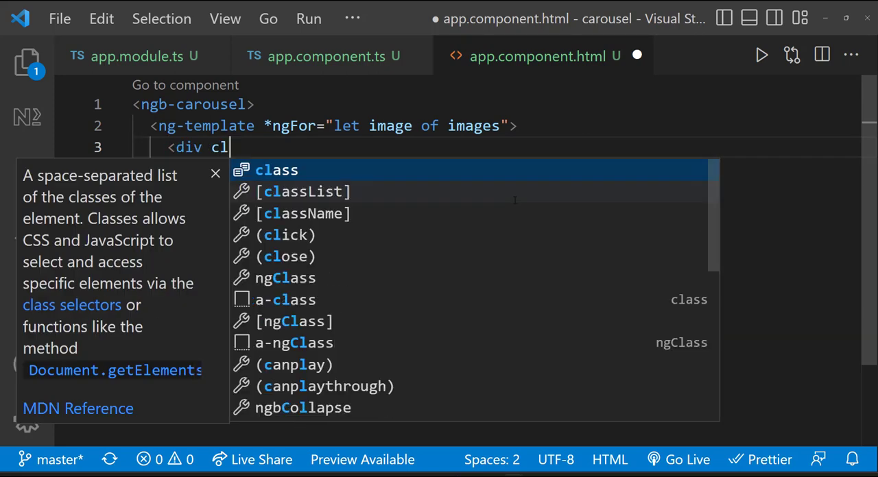
text(class="carousel-wrapper">)
text(<img src="" alt="">)
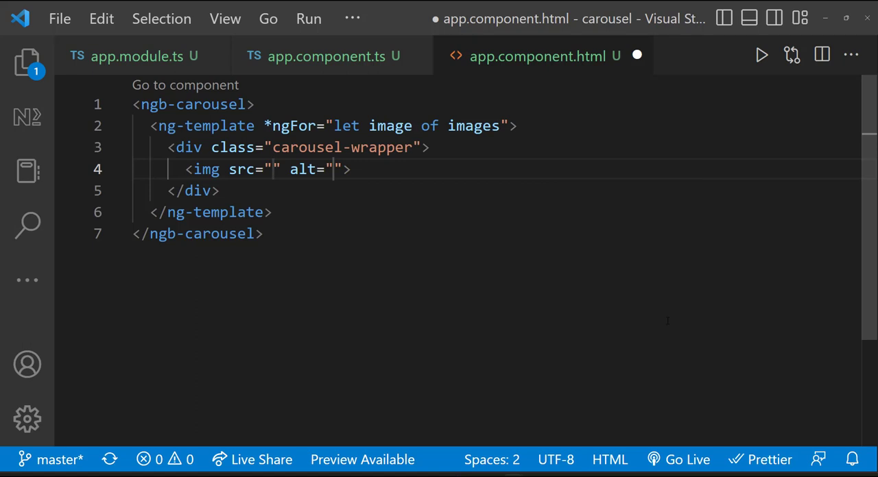
- Show each slide's assets image with caption alt text and caption div, marked ngbSlide, and save
text(assets/{{image.name)
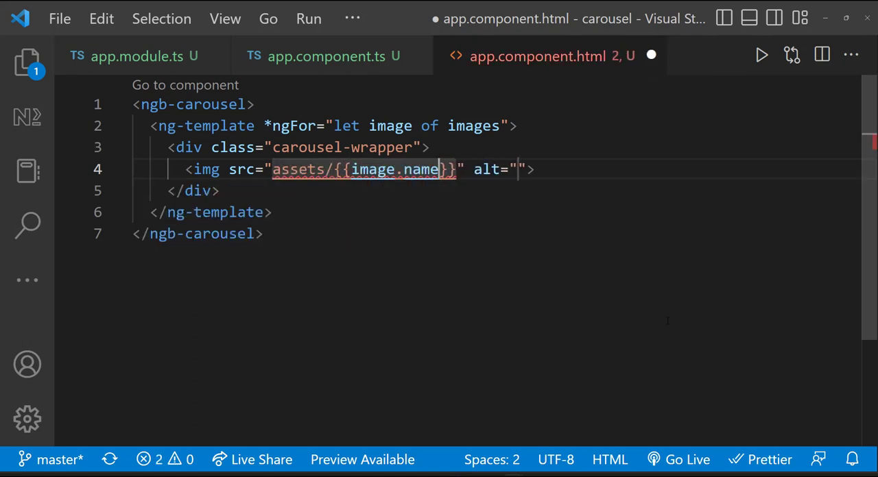
text(image)
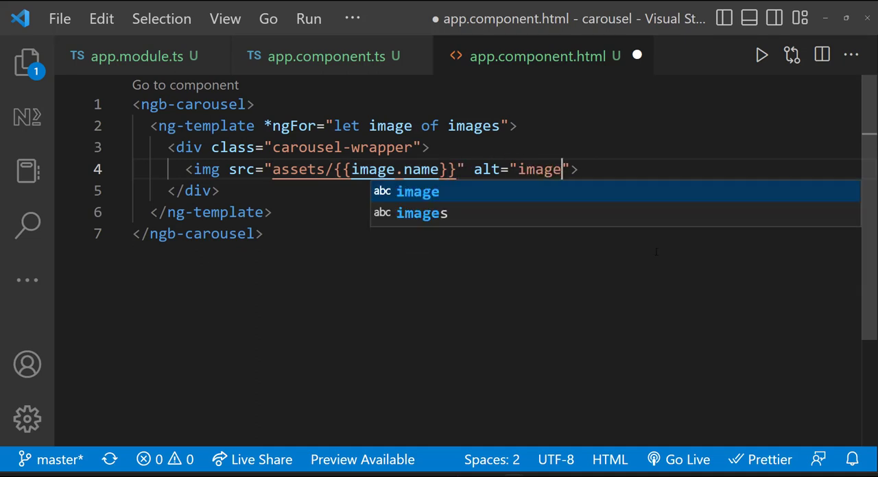
text([alt]="image.caption")
text(<div class="caption"></div>)
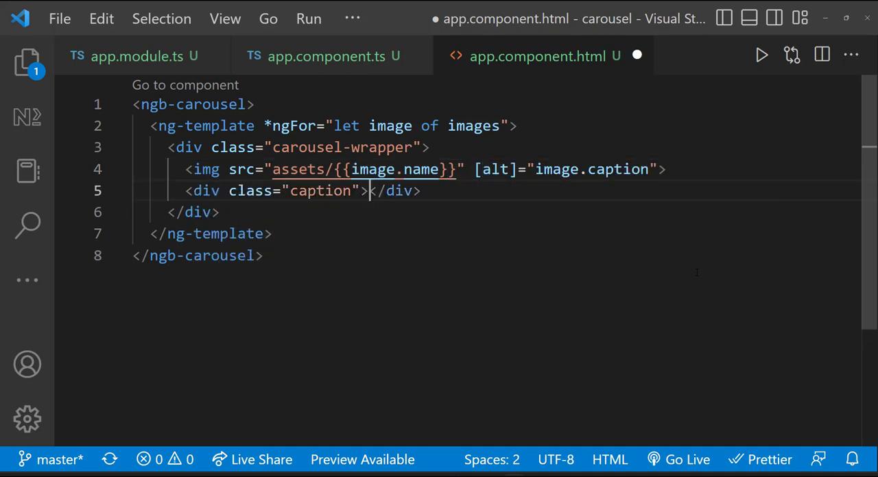
text({{image.caption}})
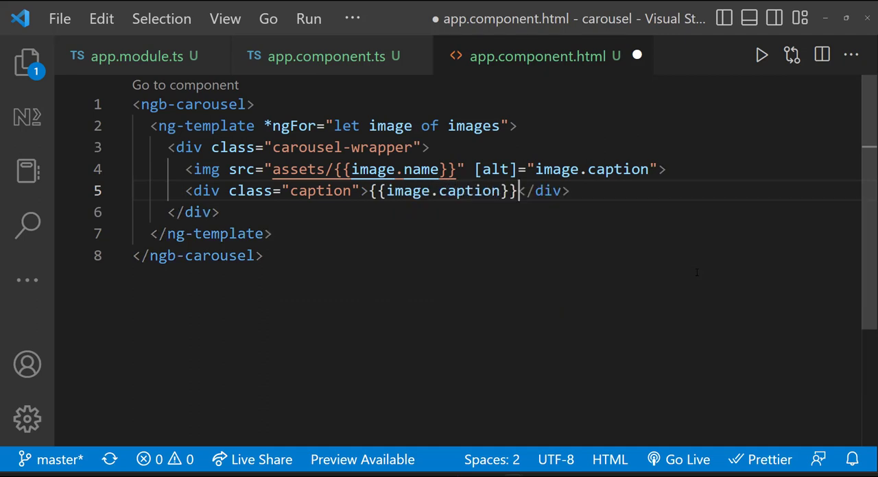
key(ctrl+s)
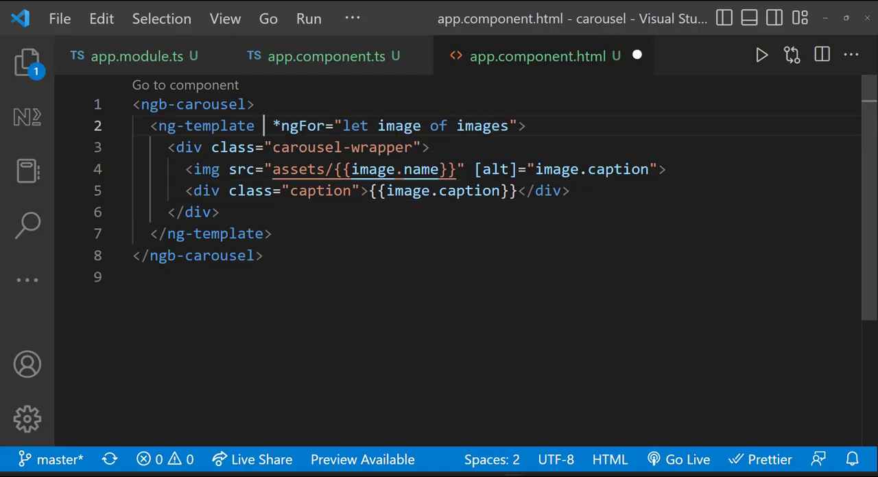
text(ngbSlide="")
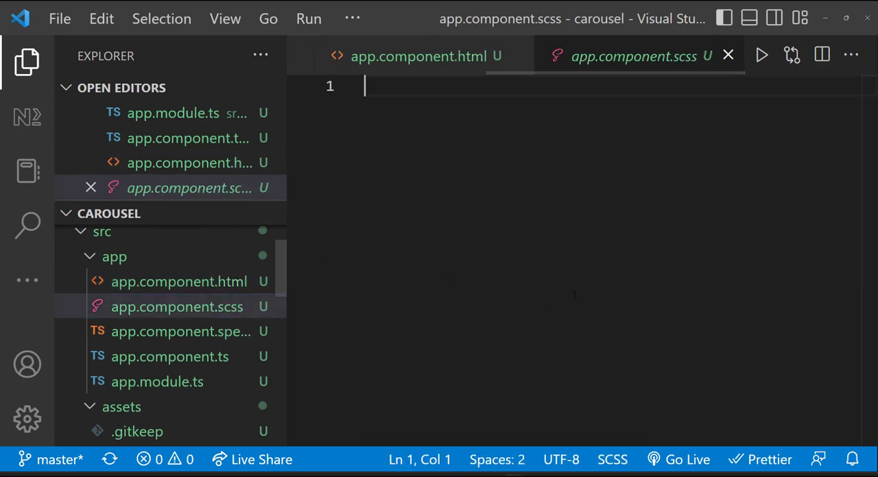
- Style .carousel-wrapper with width 100vw, height 100vh and overflow hidden in app.component.scss
text(.carousel-wrapper {)
text(width: 100vw;)
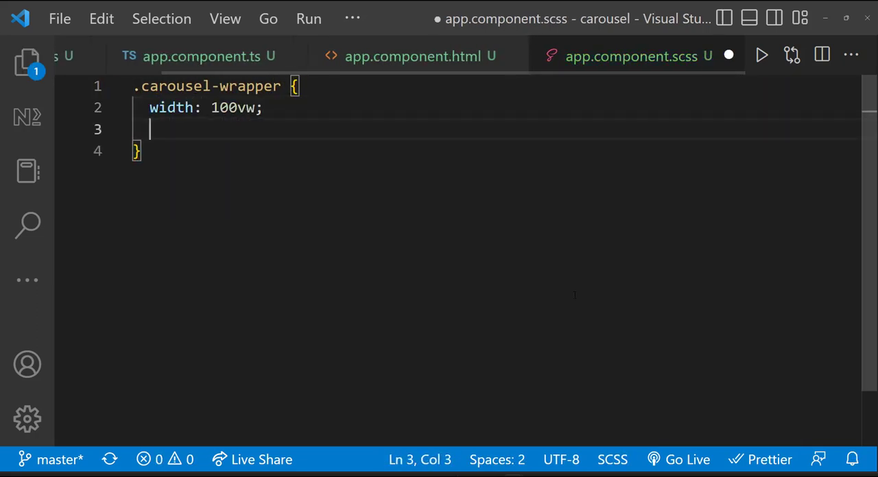
text(height: 100vh;)
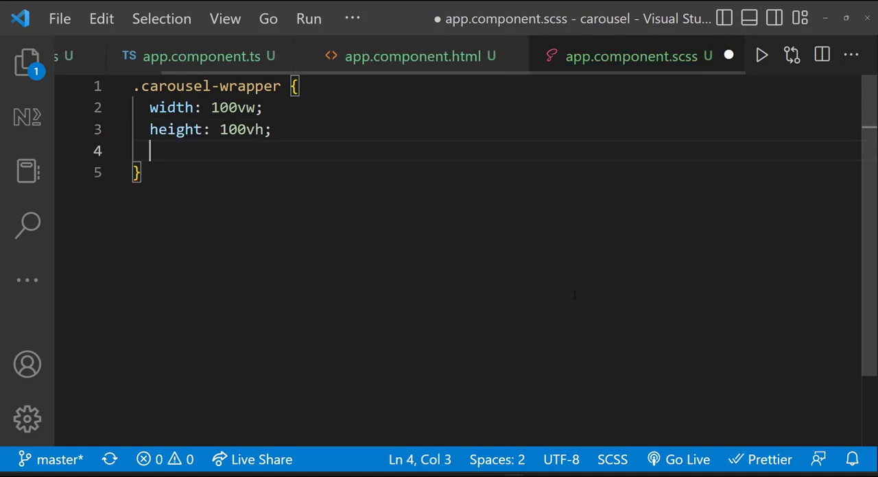
text(overflow: hidden;)
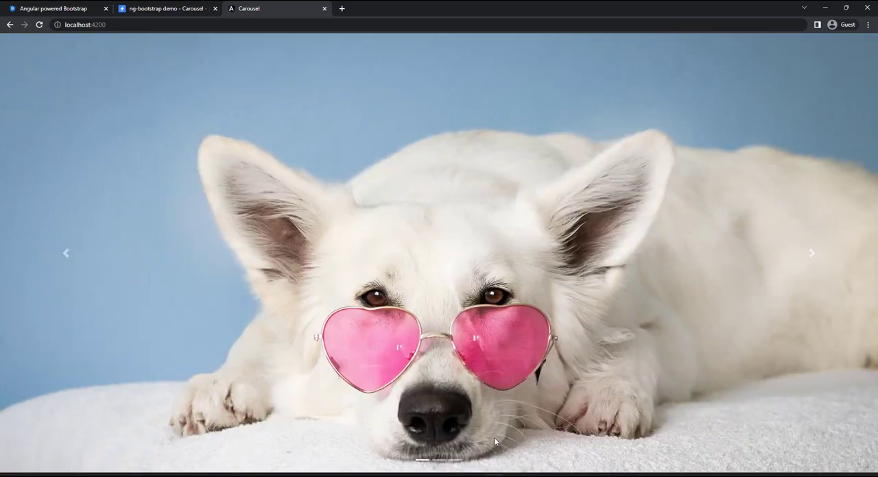
- Watch the full-screen carousel at localhost:4200 advance to the butterfly slide
click(811, 253)
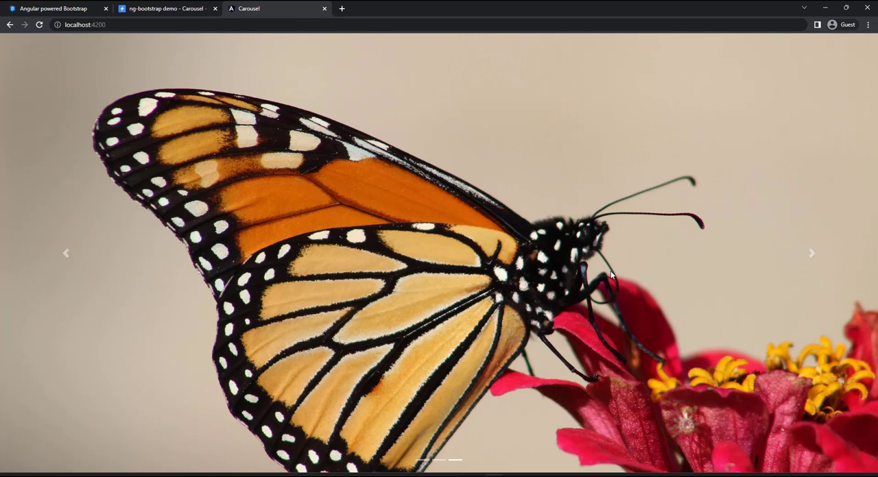
mouse_move(662, 395)
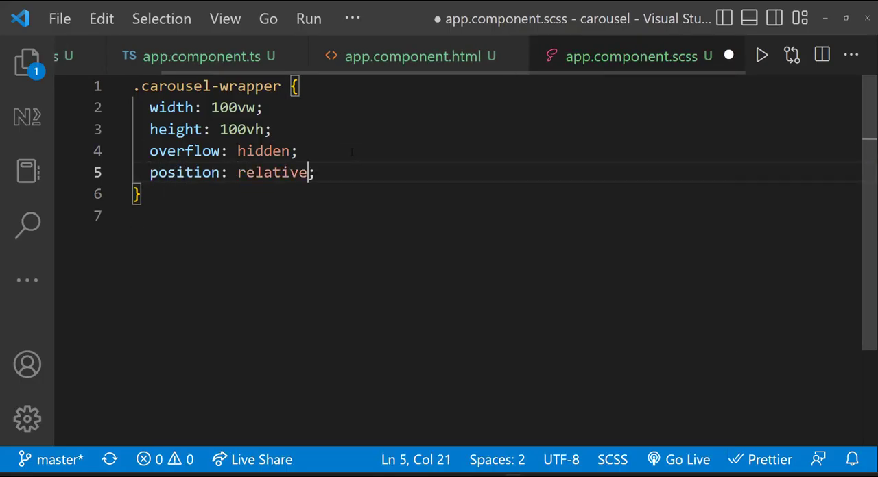
- Add a .caption rule: absolute, left and bottom 50px, 40px bold font
text(.caption {)
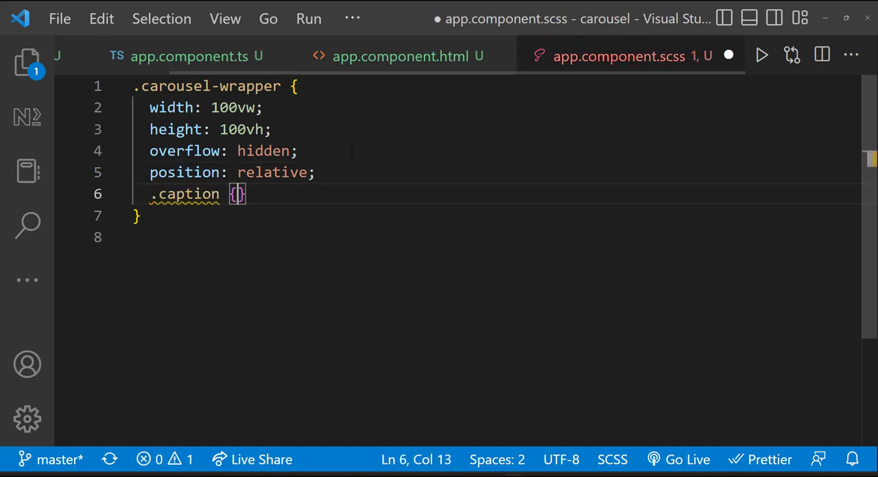
text(position: absolute;)
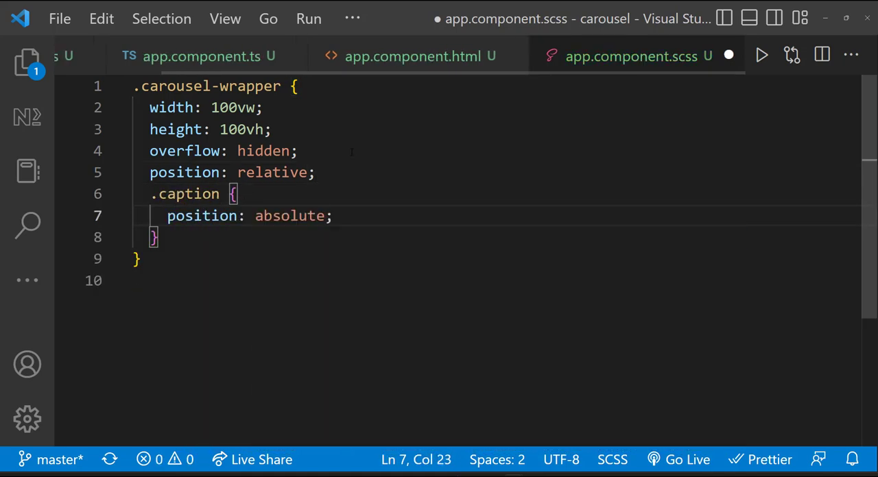
text(left: 50px;)
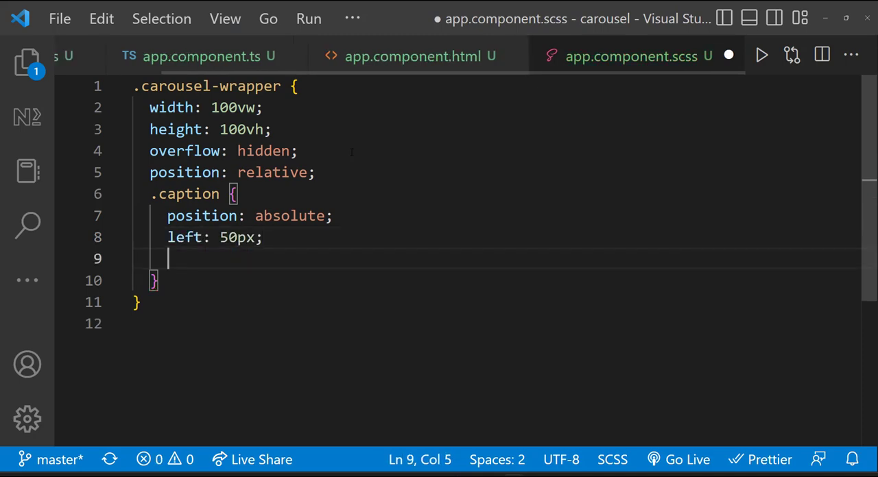
text(font-size: 40px;)
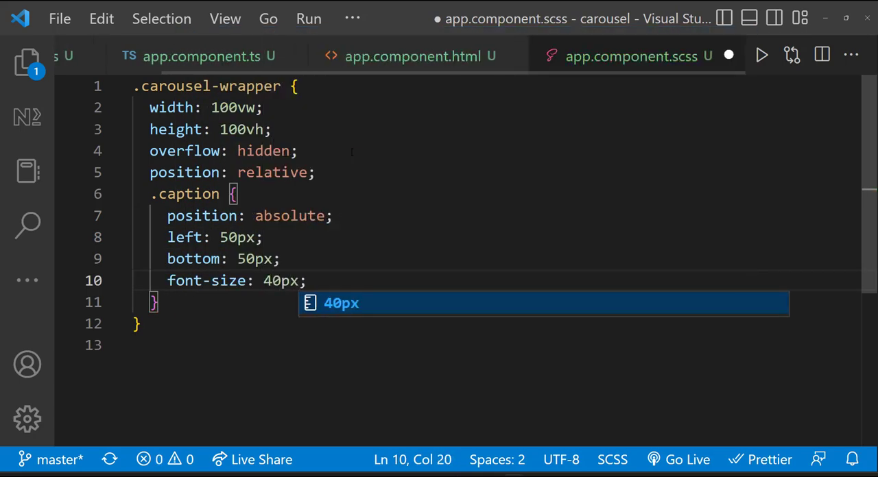
text(font-weight: bol)
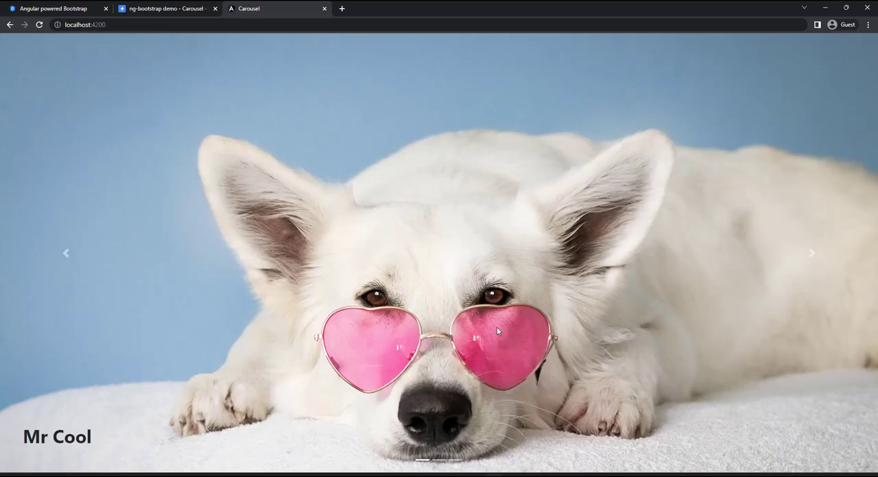
mouse_move(811, 260)
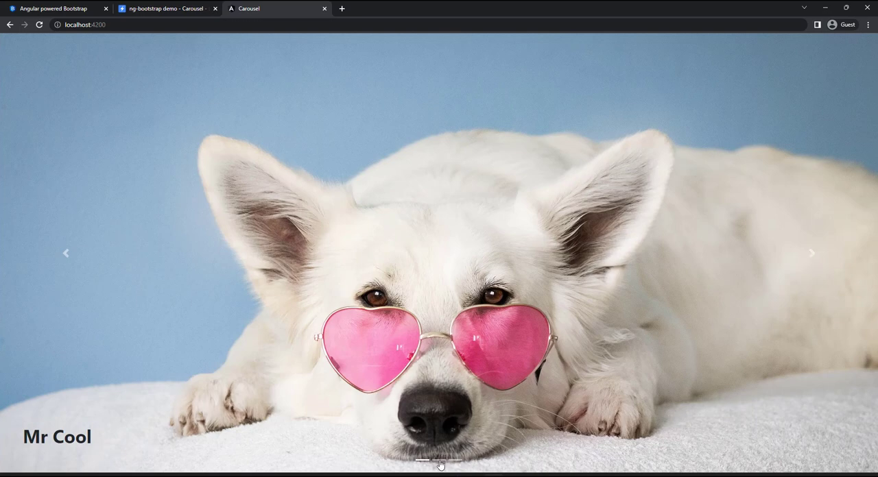
- Inspect an indicator in DevTools and give .carousel-indicators li a dark background-color in styles.scss
key(F12)
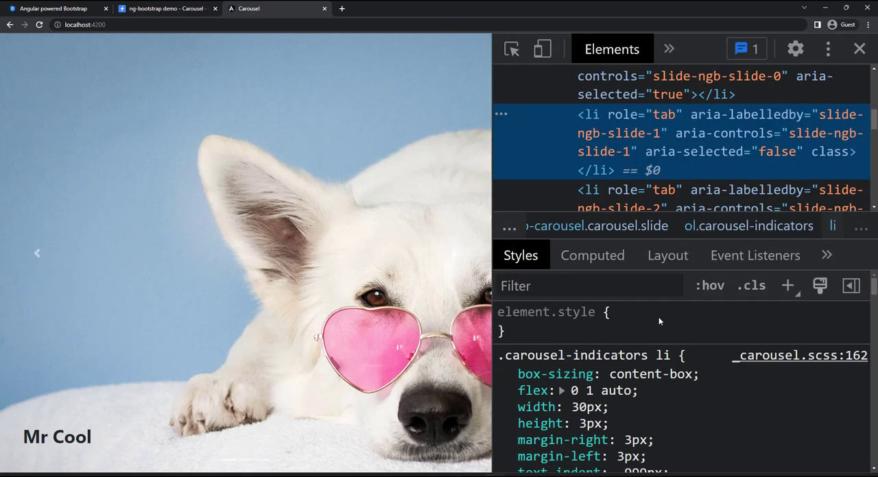
click(454, 254)
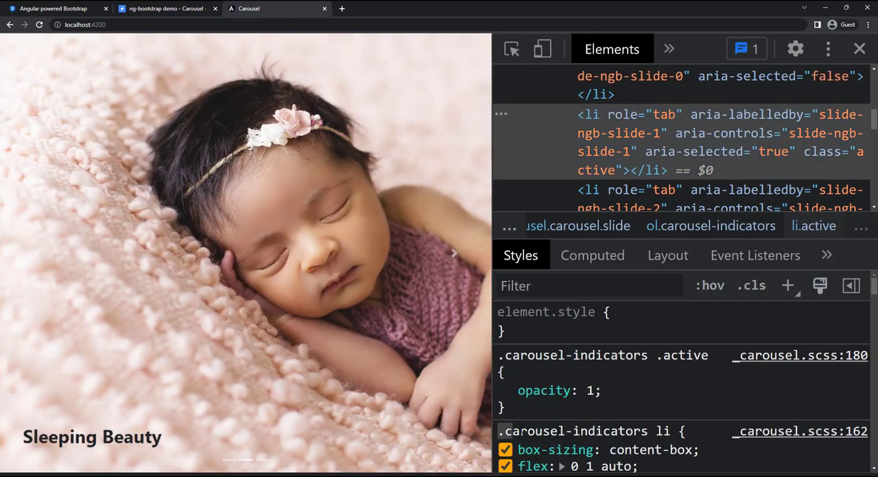
click(454, 253)
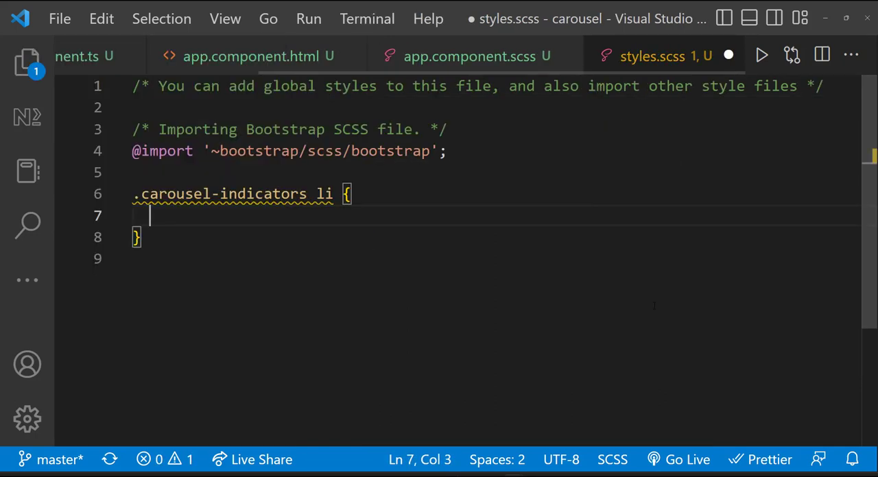
text(background-color: #19)
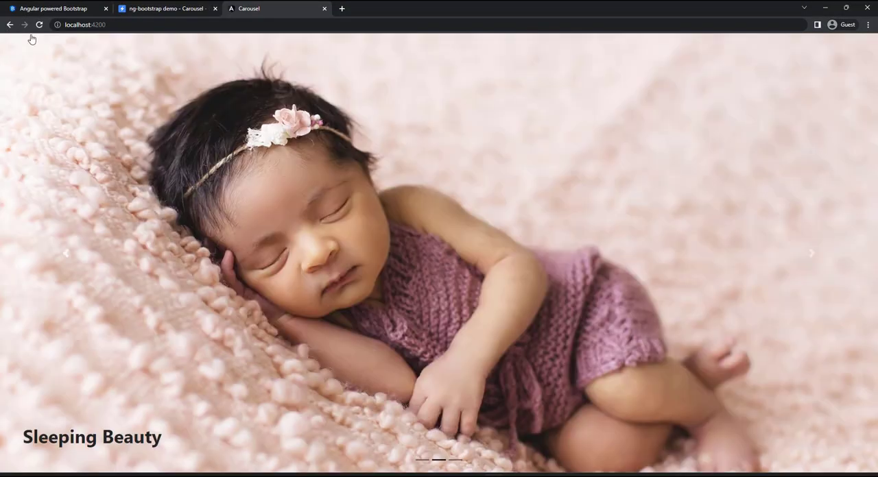
- Reload the app and step through Mr Cool, Sleeping Beauty and Awesome slides
click(812, 254)
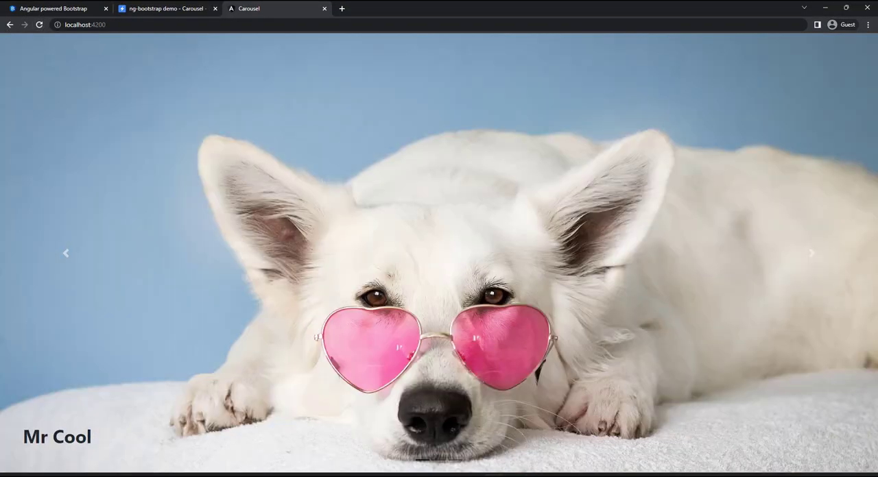
click(812, 253)
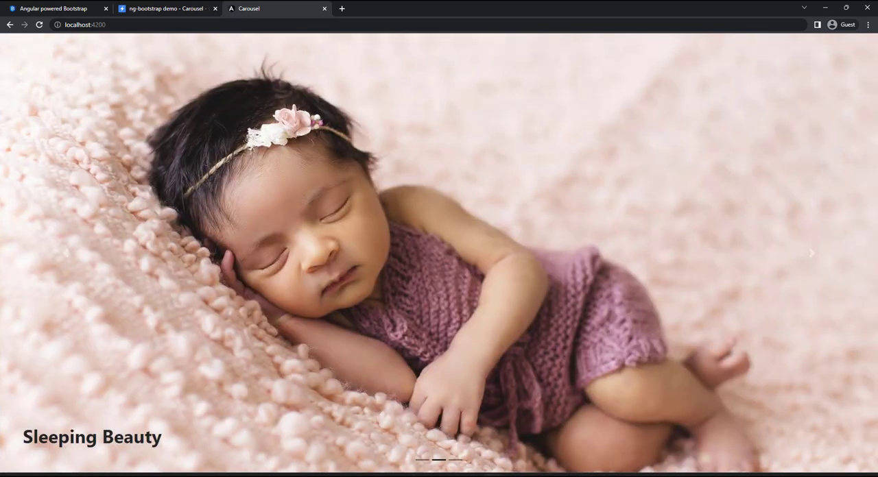
click(812, 253)
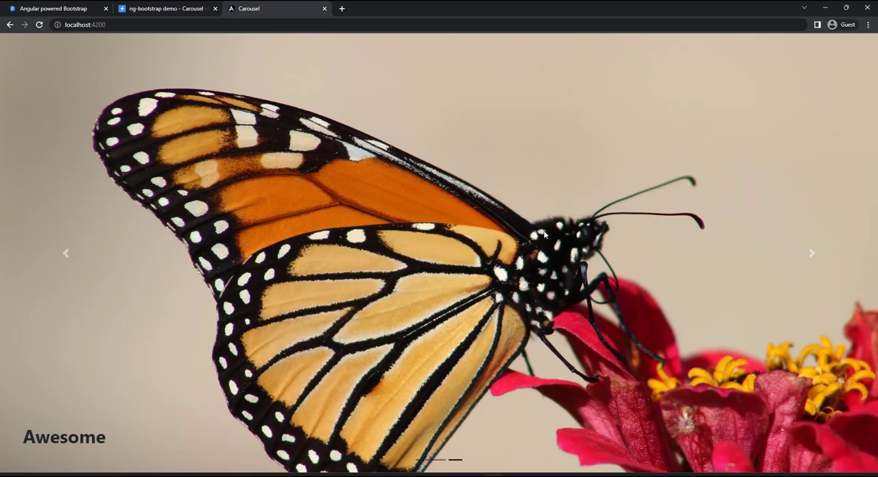
mouse_move(544, 144)
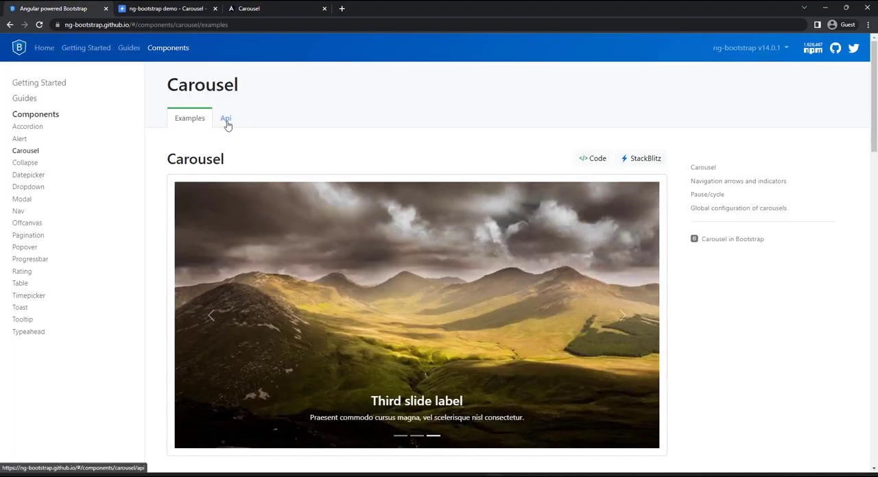
- Show the ng-bootstrap Carousel API page listing interval, keyboard and pauseOnHover inputs
click(226, 118)
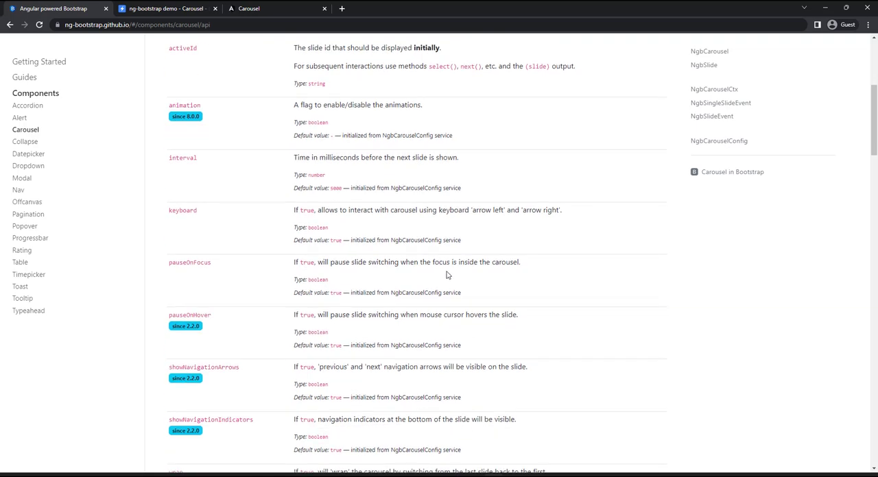
mouse_move(270, 213)
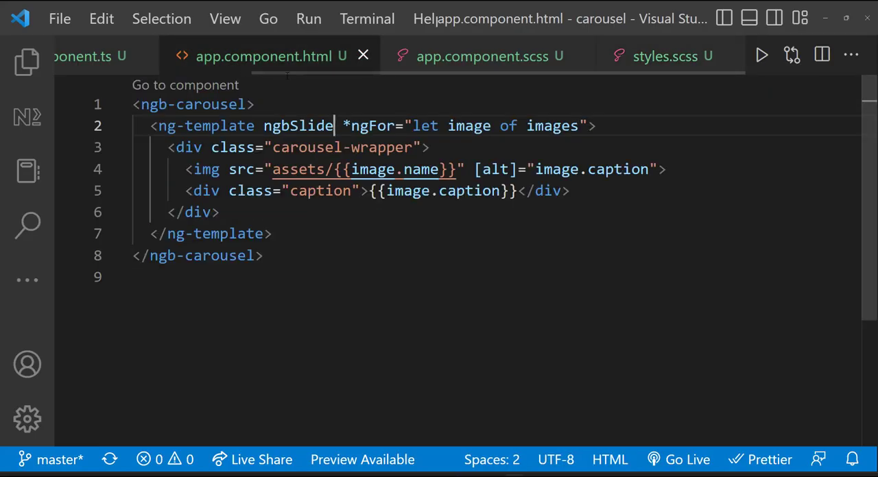
- Add an [interval]="2000" binding to the ngb-carousel tag
text([interval]="")
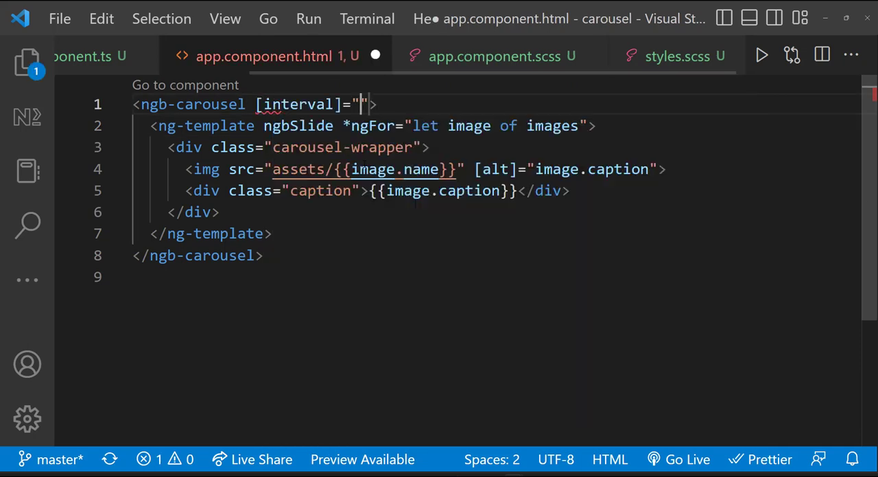
text(2000)
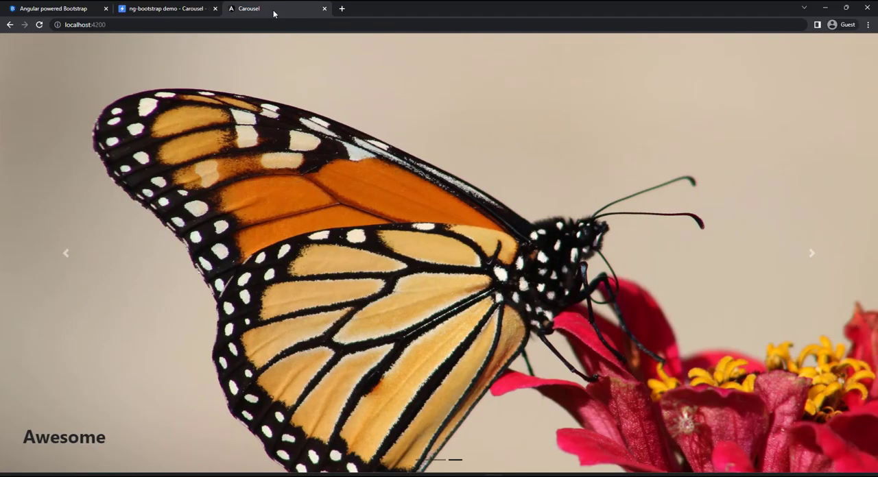
- Watch the Chrome carousel auto-advance through Sleeping Beauty, Awesome and Mr Cool
click(812, 254)
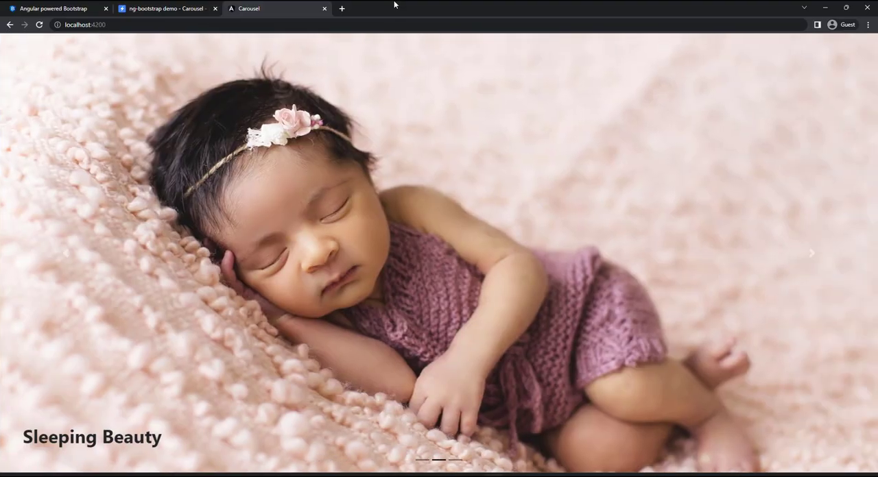
click(812, 253)
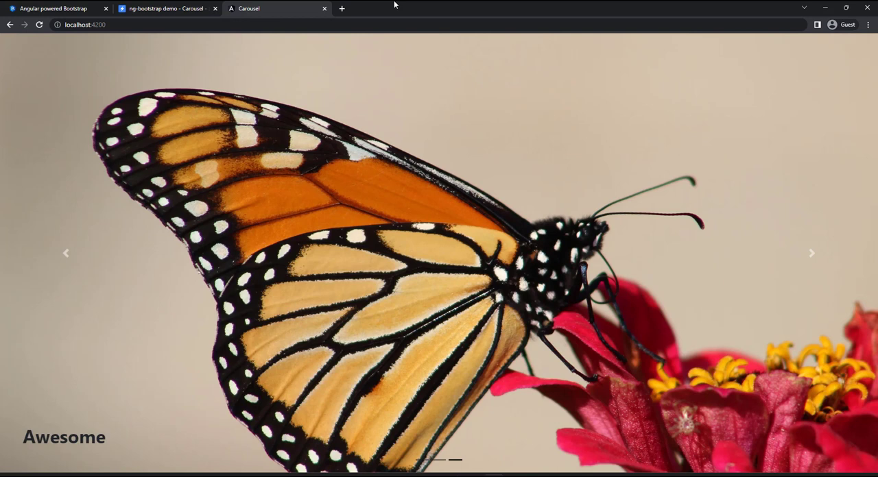
click(812, 253)
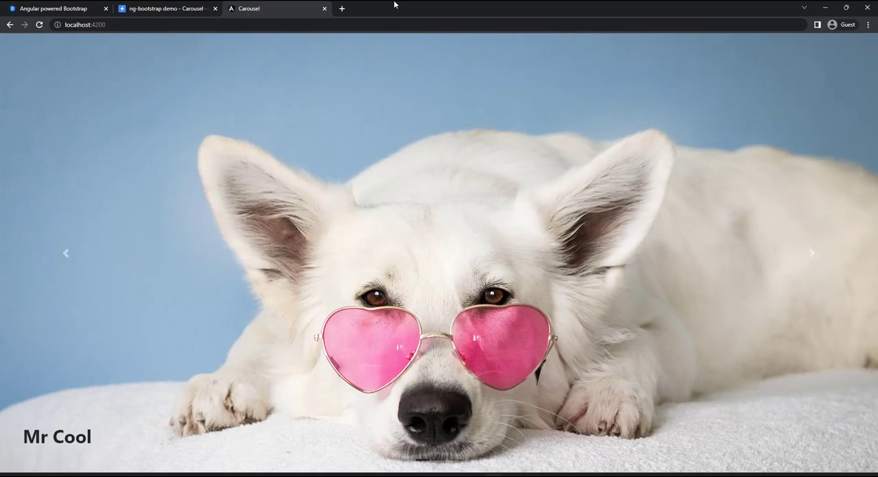
click(812, 253)
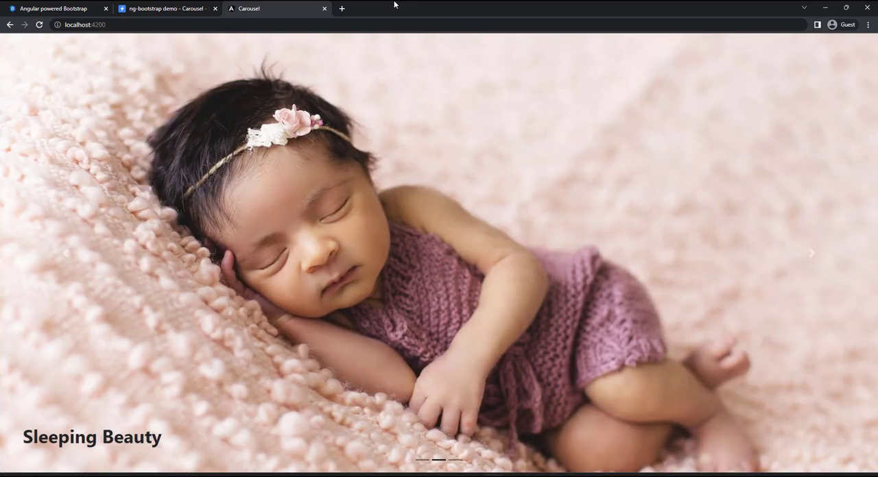
click(812, 253)
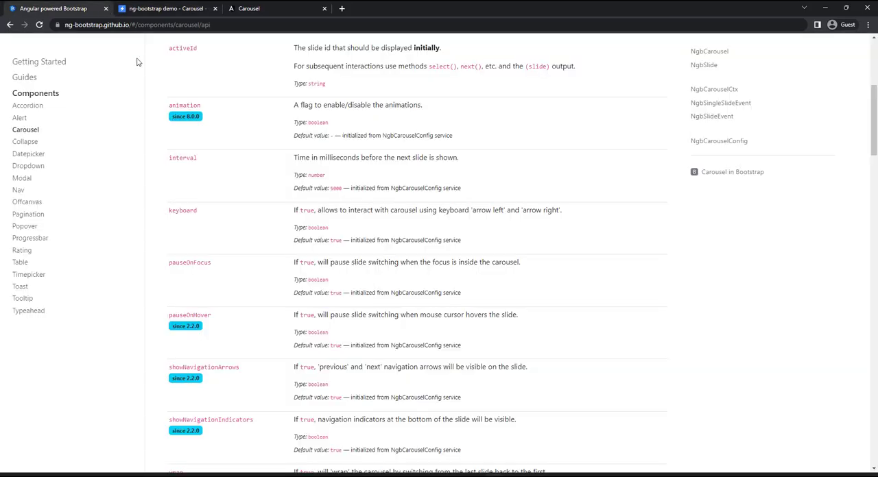
- Review pauseOnHover in the docs, add a pauseOnHover binding, and watch slides cycle while hovered
scroll(down, 3)
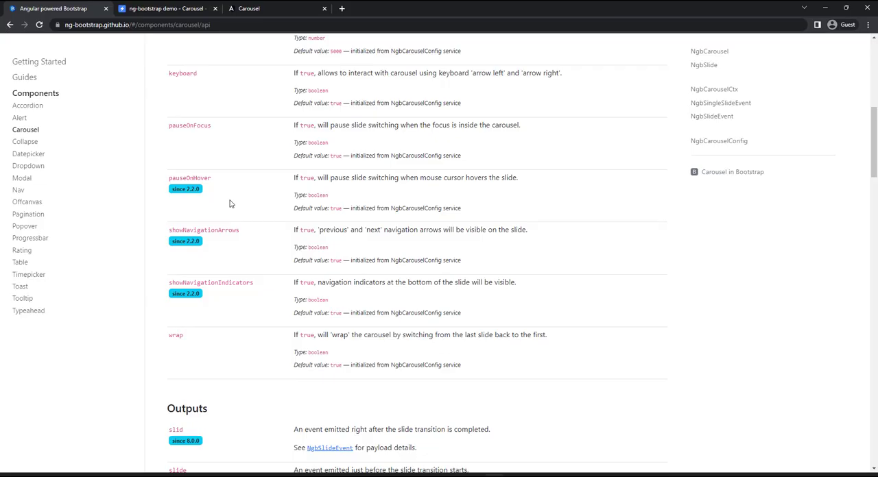
key(alt+tab)
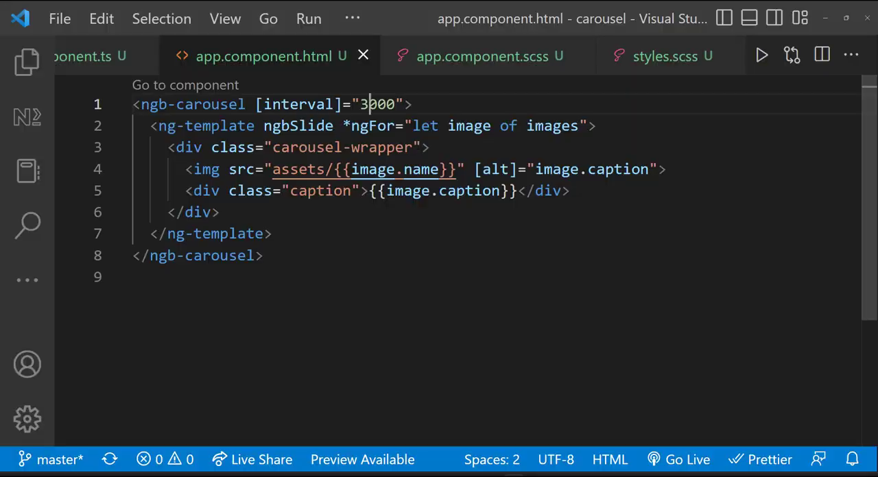
text(pauseOnHover="")
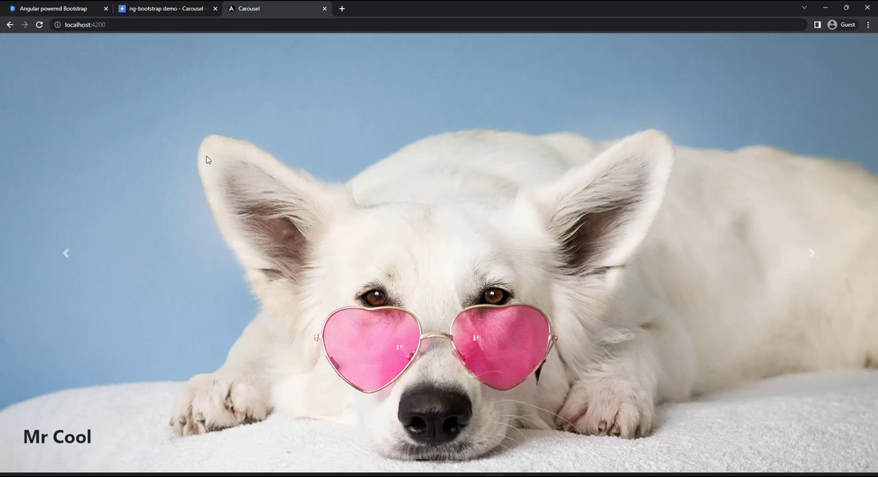
click(811, 253)
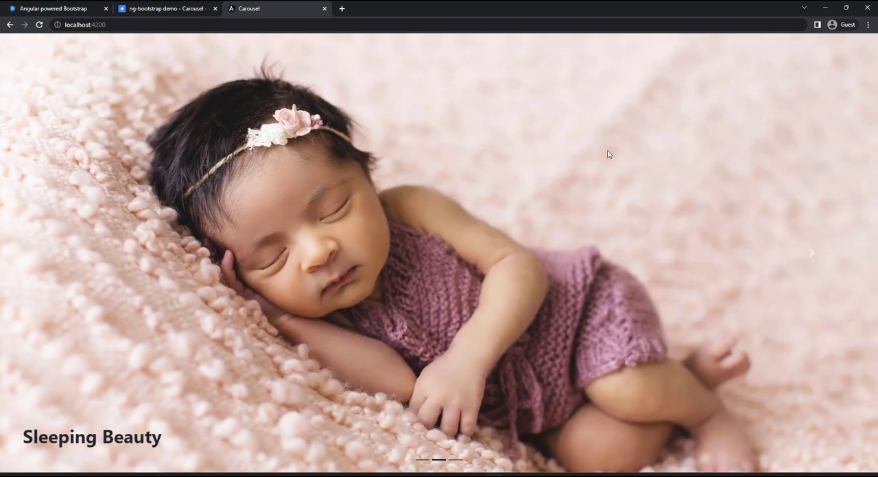
mouse_move(651, 164)
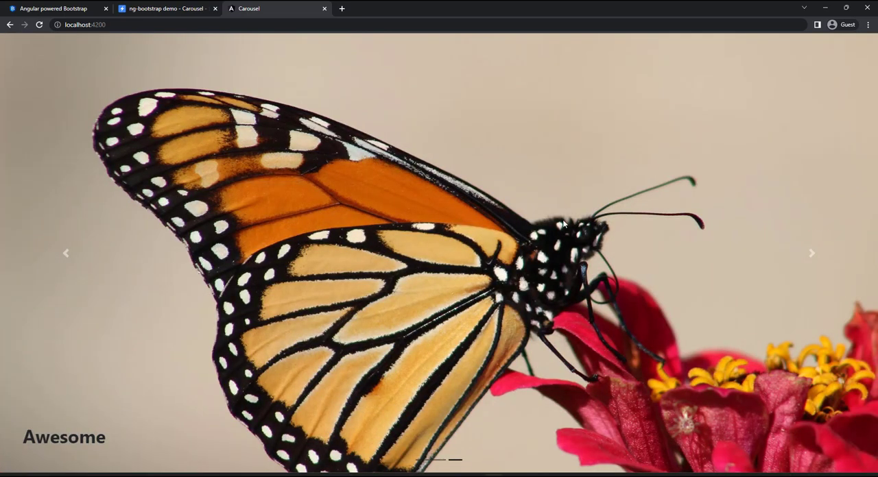
- Add false navigation bindings to ngb-carousel, then check the Awesome slide in Chrome
key(alt+tab)
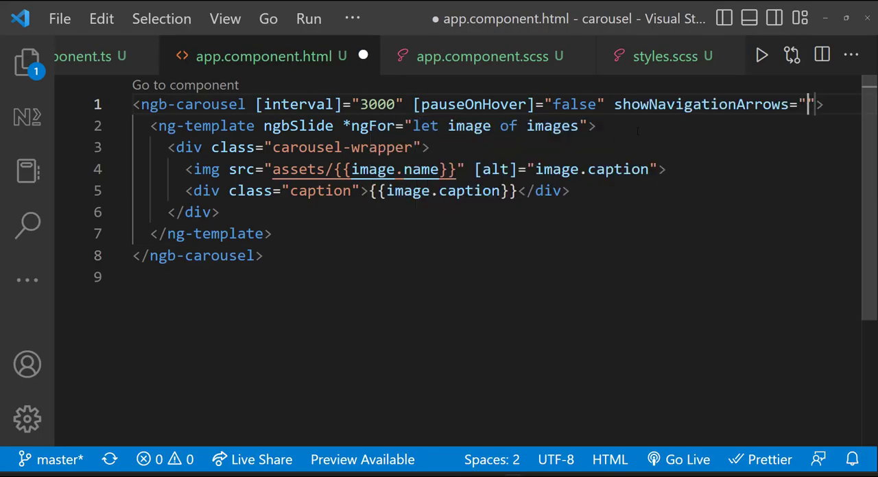
text([false")
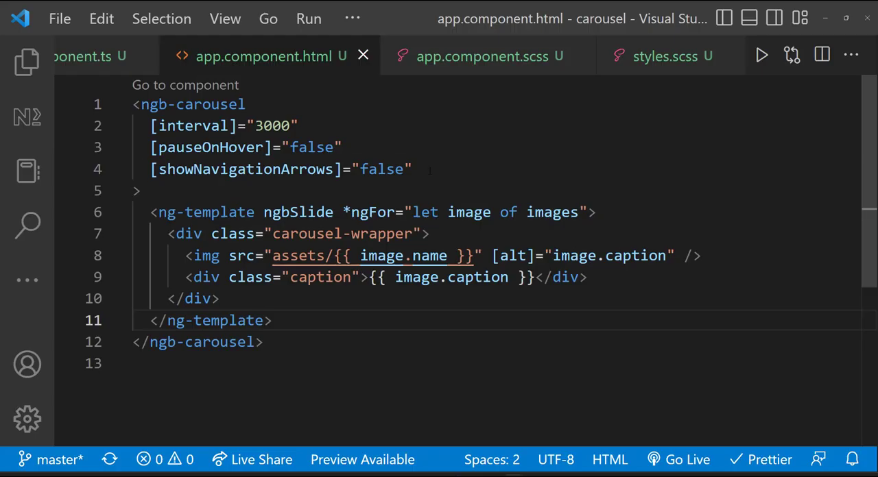
text([showNavigationIndicators]="f")
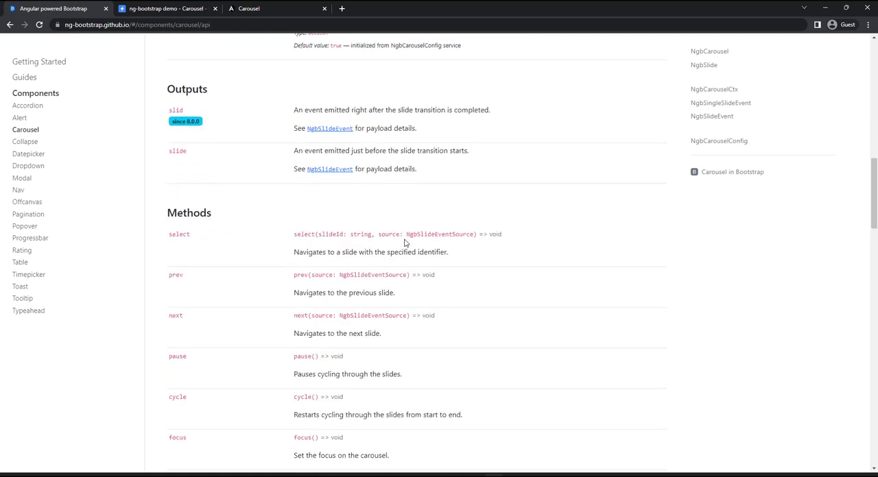
scroll(up, 3)
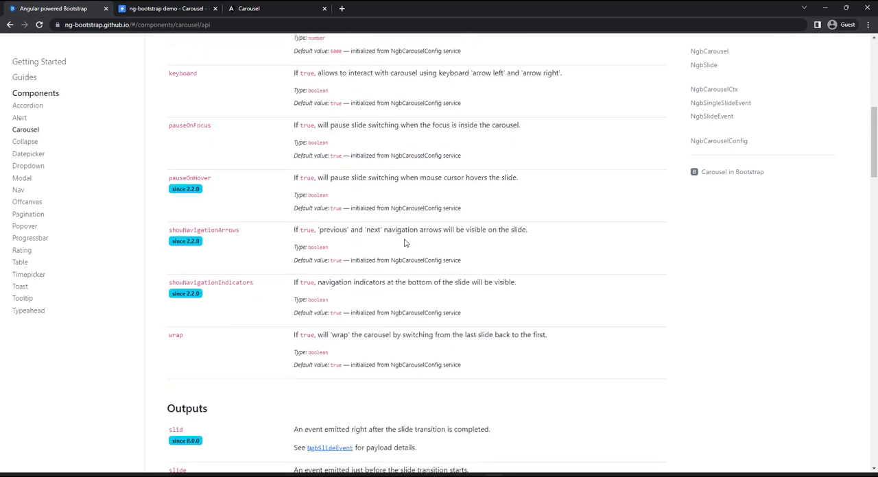
click(168, 9)
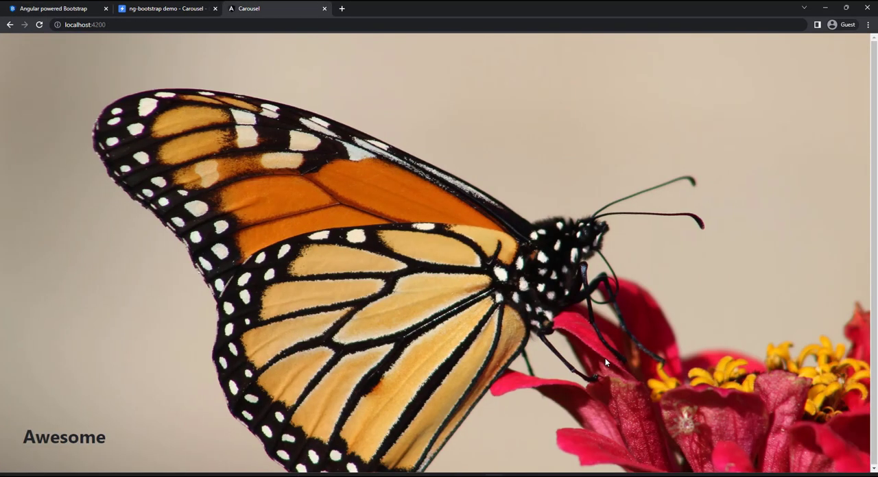